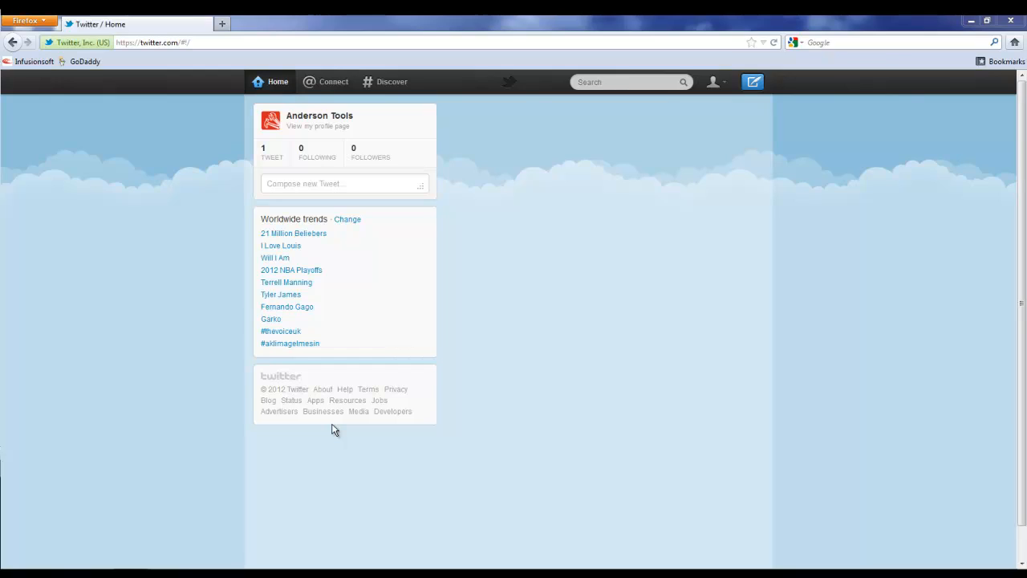
mouse_move(320, 120)
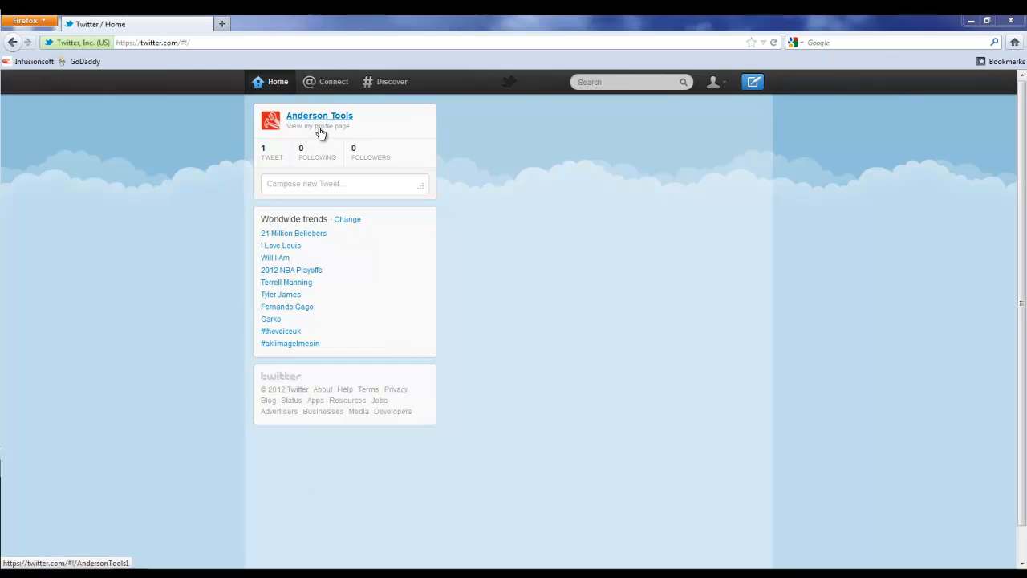
- Go from the Anderson Tools profile page to account settings via the top-right dropdown
left_click(320, 116)
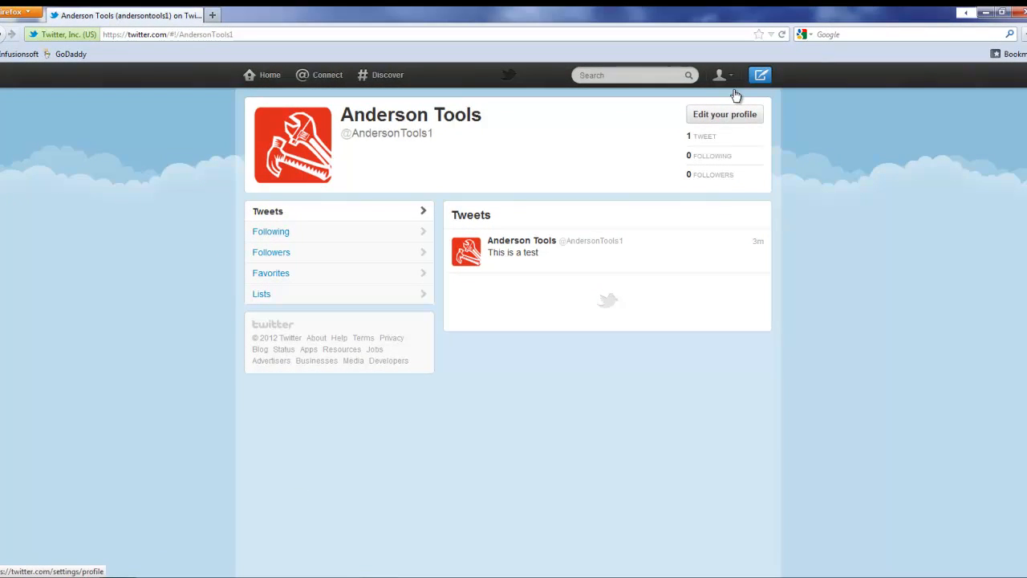
left_click(720, 74)
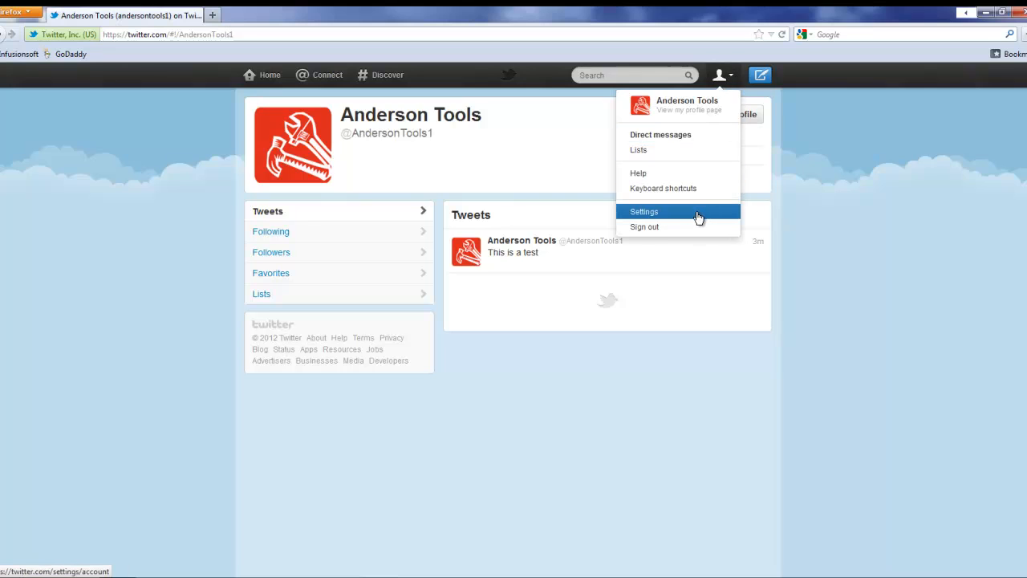
left_click(643, 211)
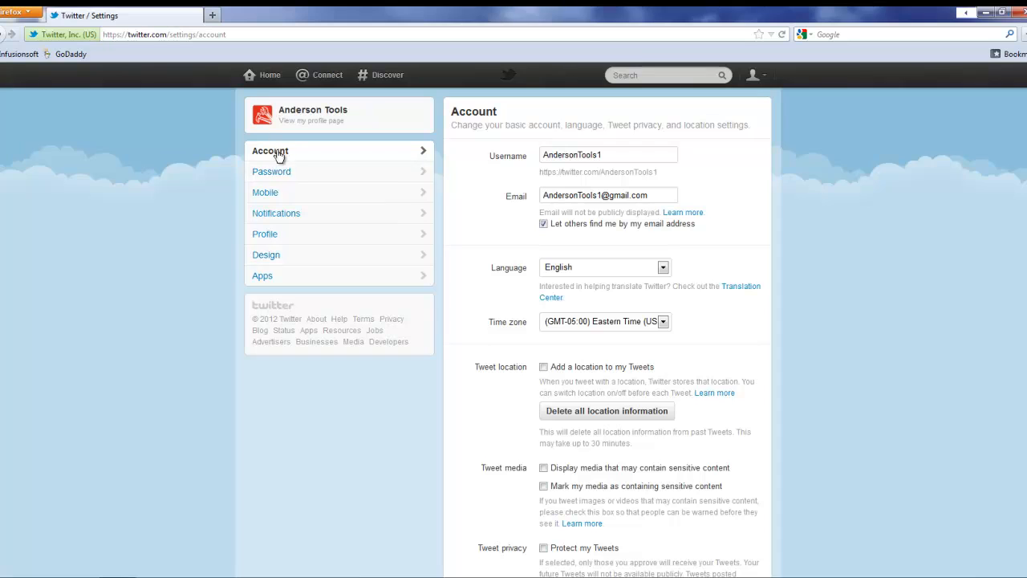
mouse_move(312, 259)
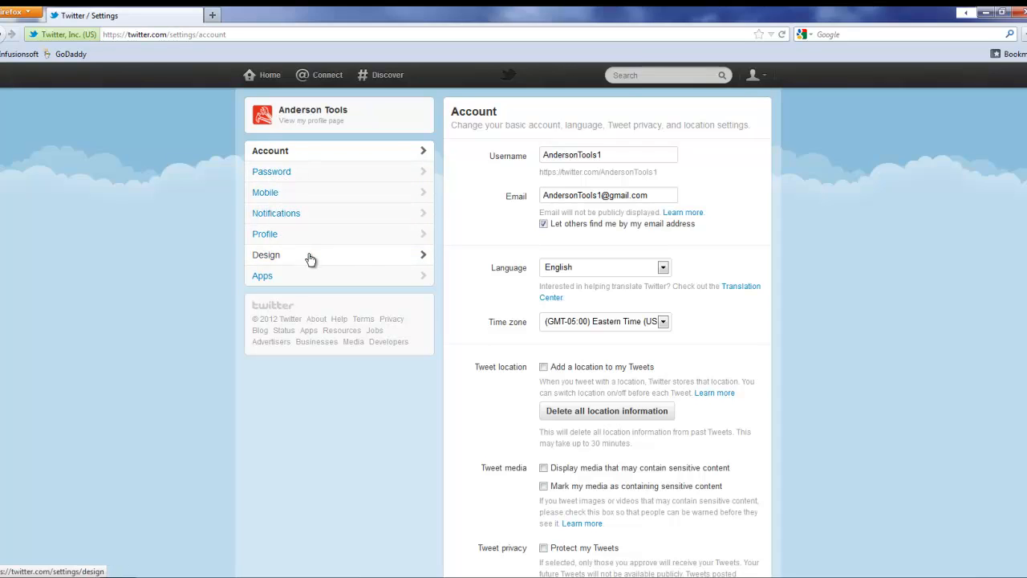
- Switch to the Design settings and scroll to the 'Customize your own' section
left_click(266, 254)
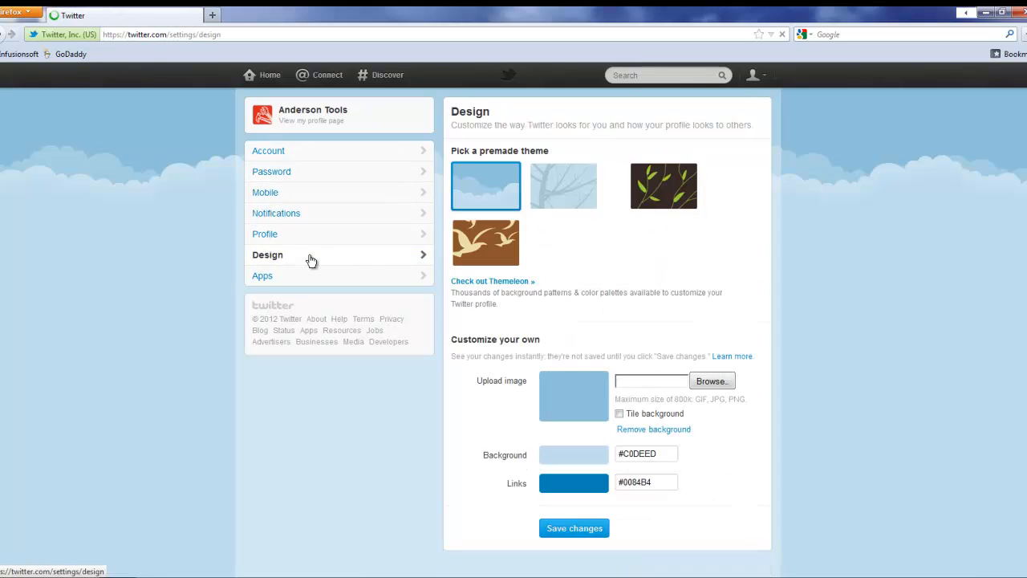
scroll("down", 3)
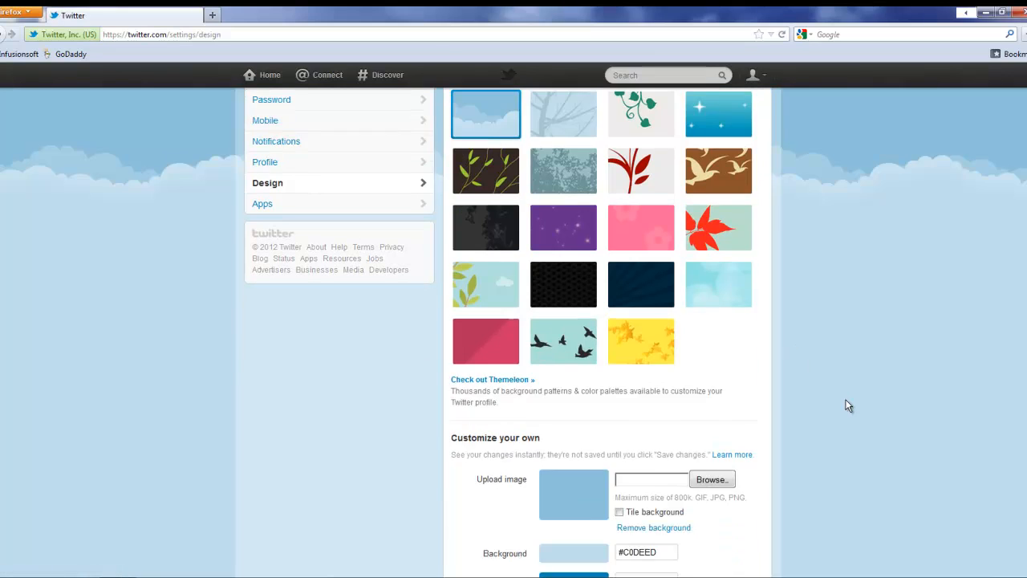
scroll("down", 3)
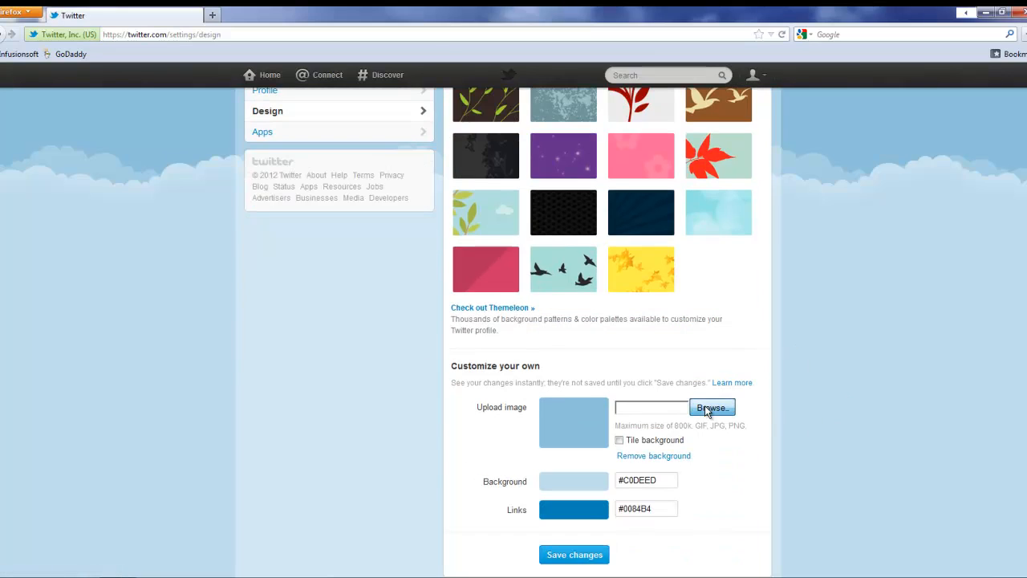
- Upload the Anderson Tools image as the background and save changes
left_click(712, 408)
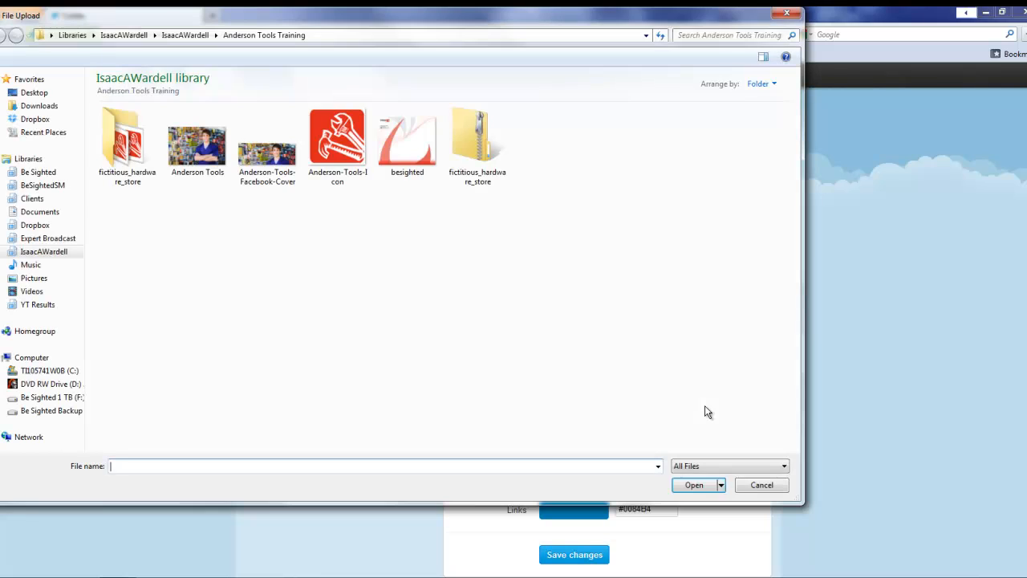
left_click(760, 484)
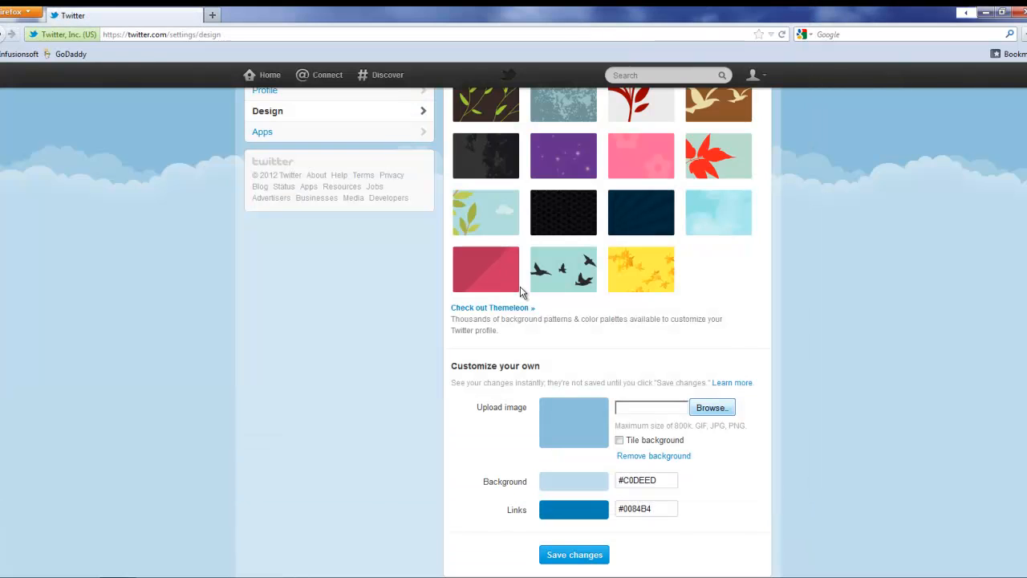
left_click(711, 407)
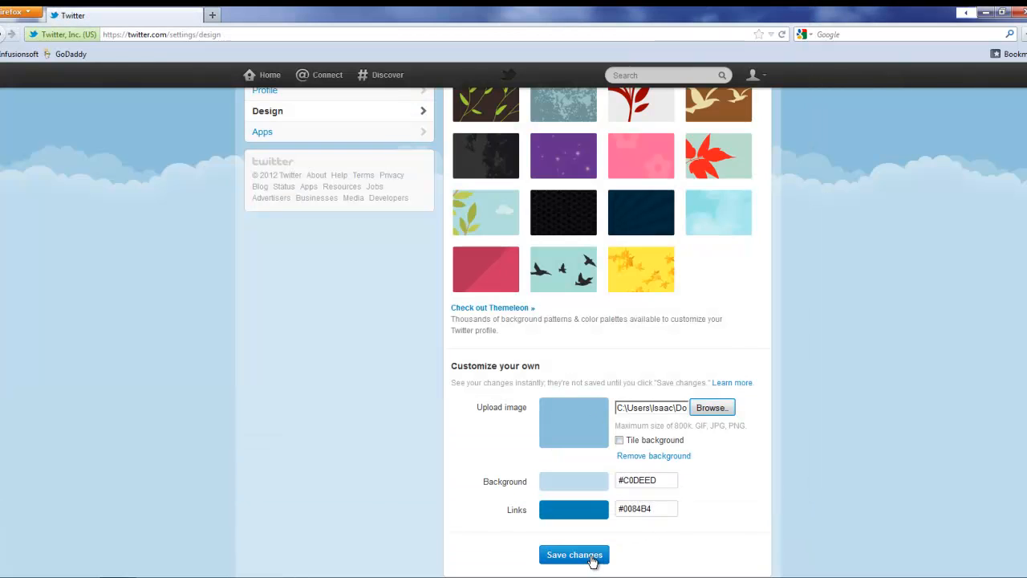
left_click(574, 555)
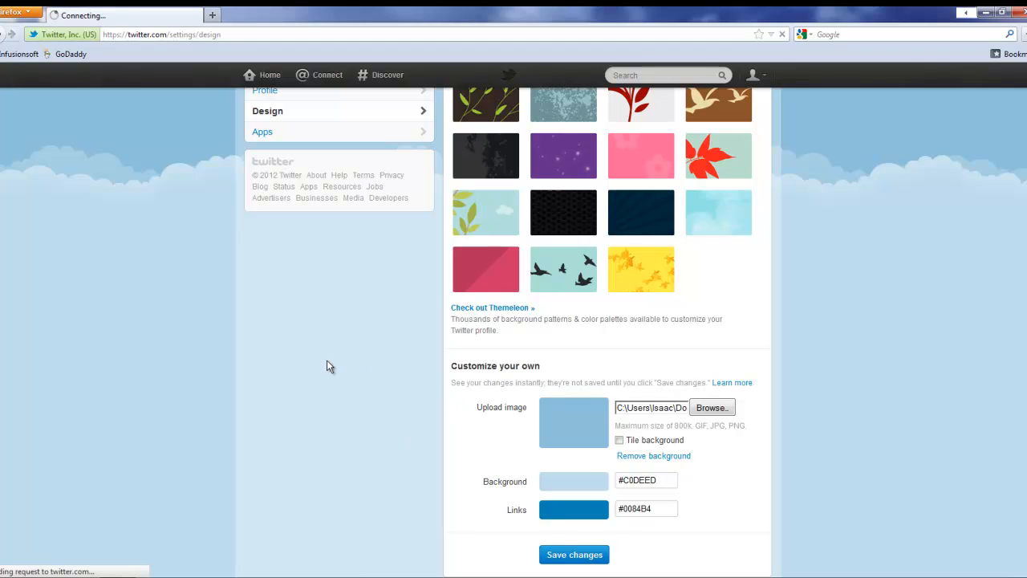
left_click(573, 554)
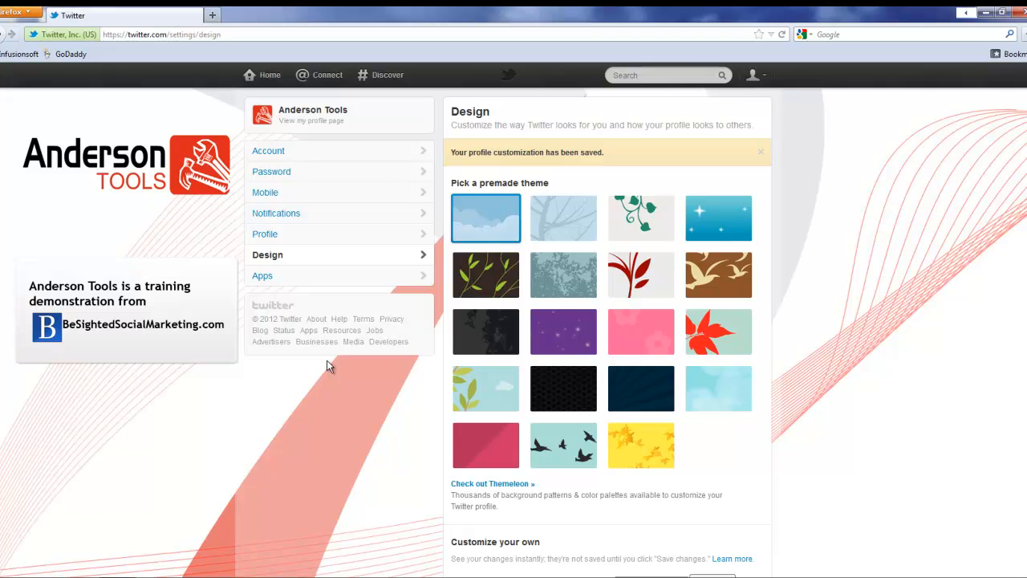
mouse_move(327, 411)
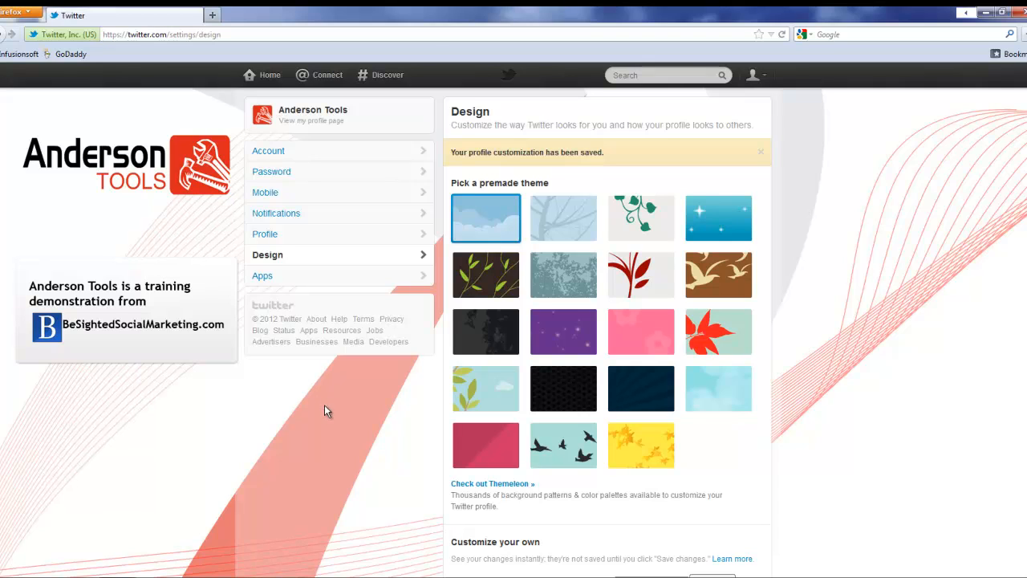
scroll("down", 3)
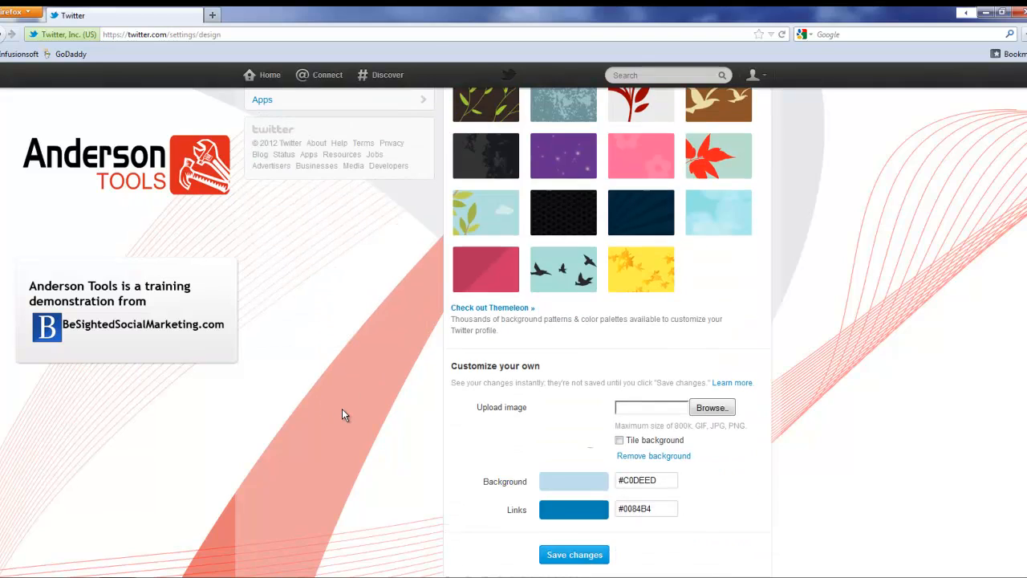
left_click(574, 555)
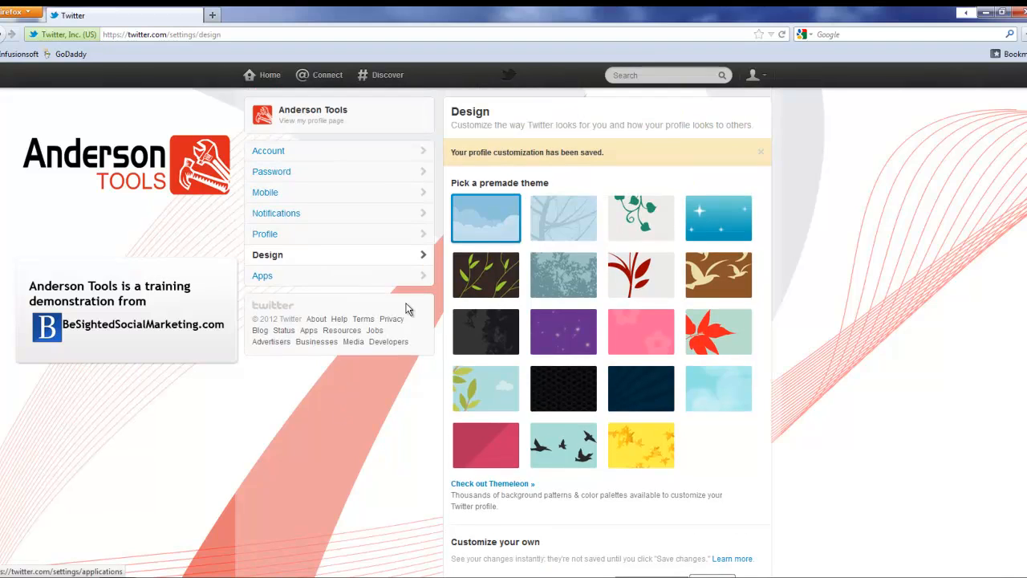
scroll("down", 3)
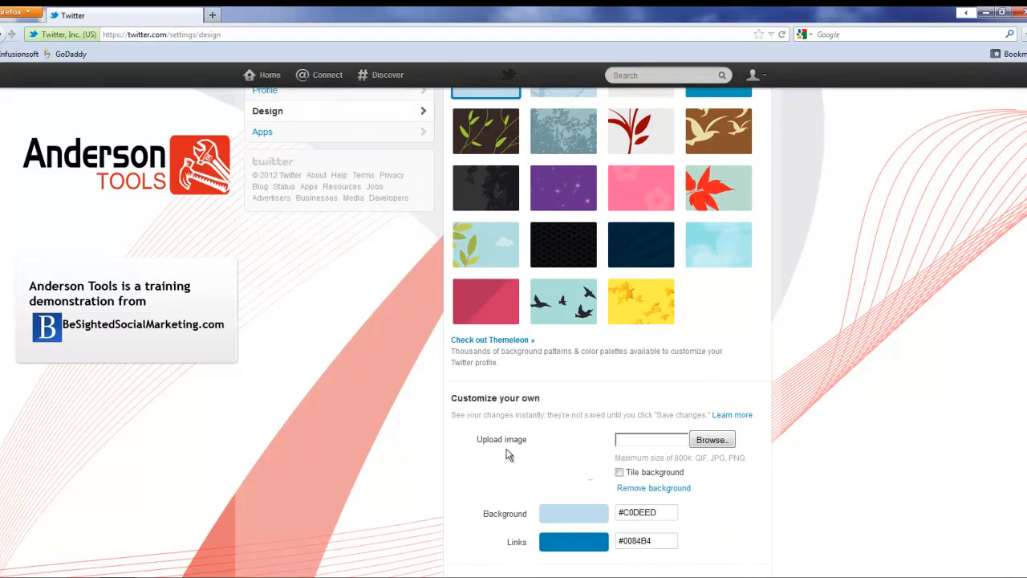
scroll("down", 3)
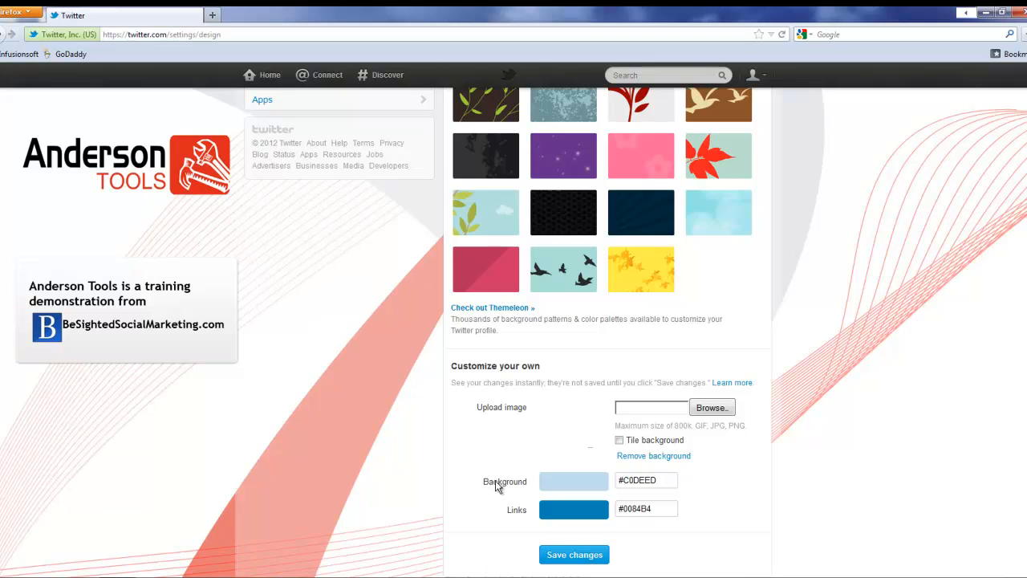
left_click(574, 554)
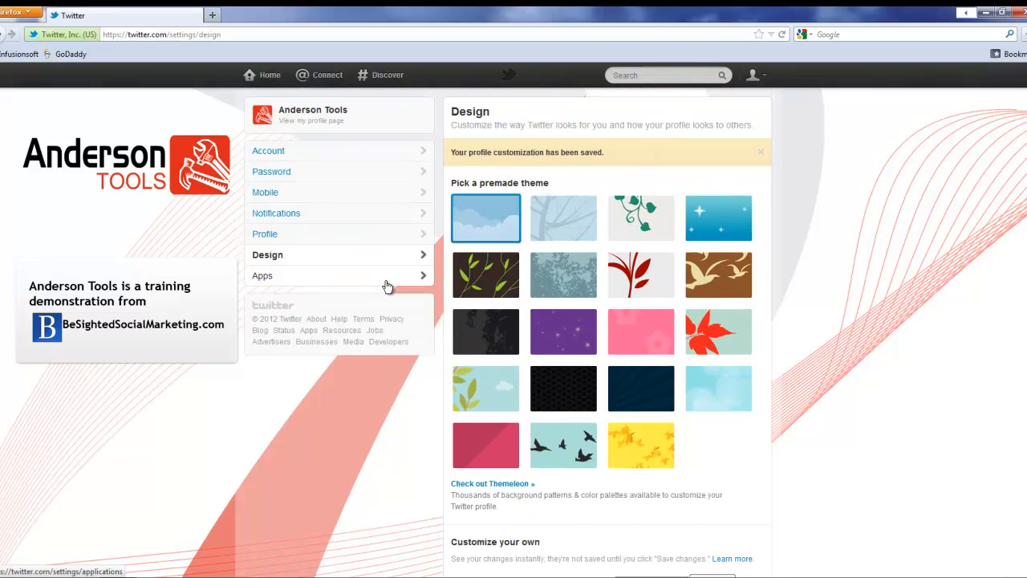
mouse_move(399, 429)
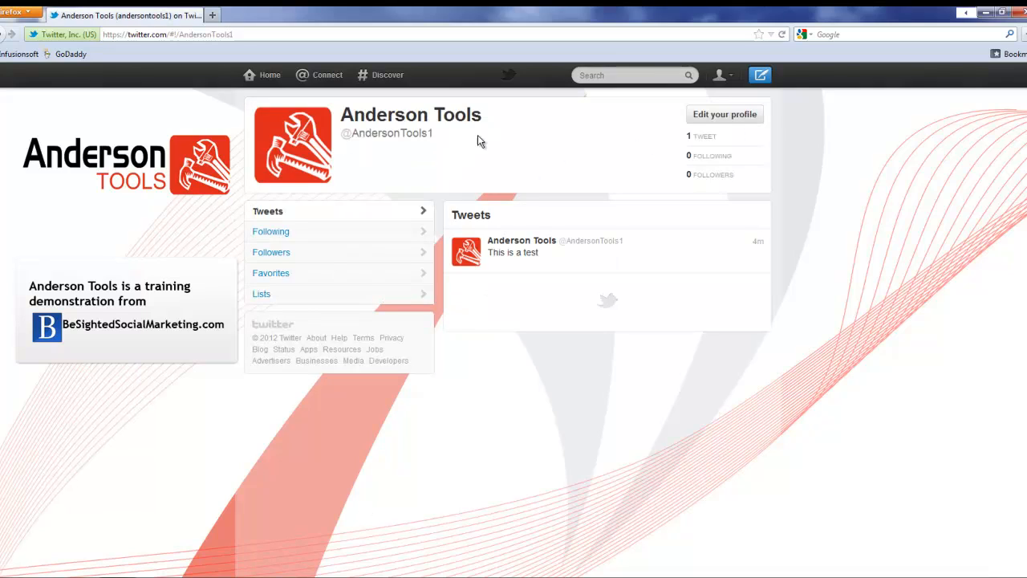
mouse_move(164, 165)
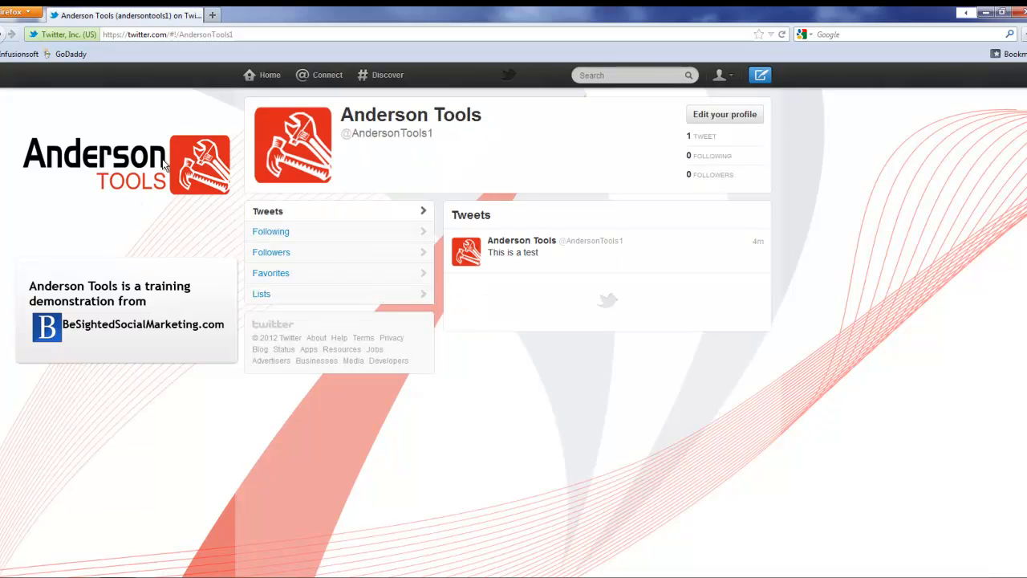
mouse_move(210, 224)
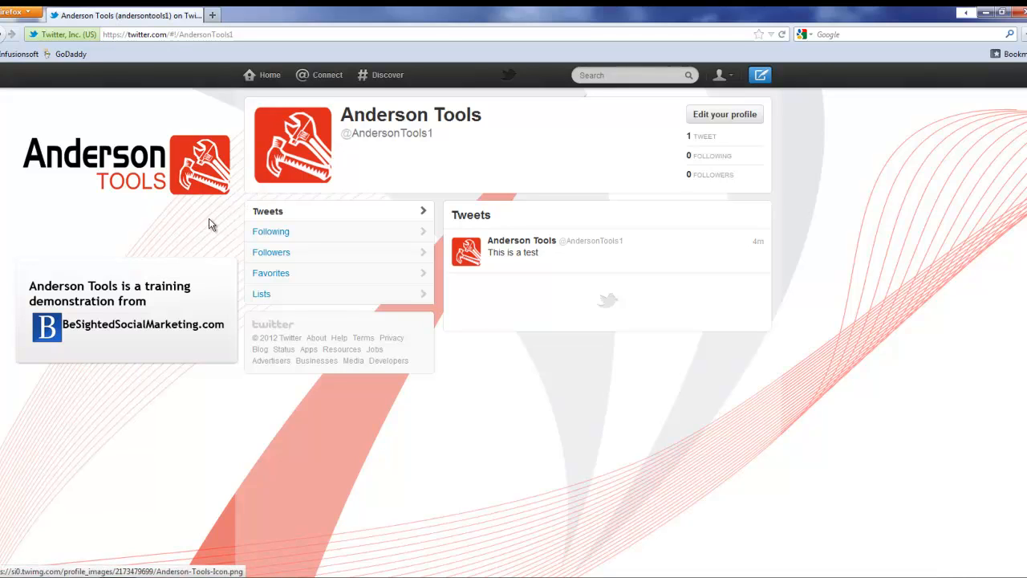
mouse_move(50, 212)
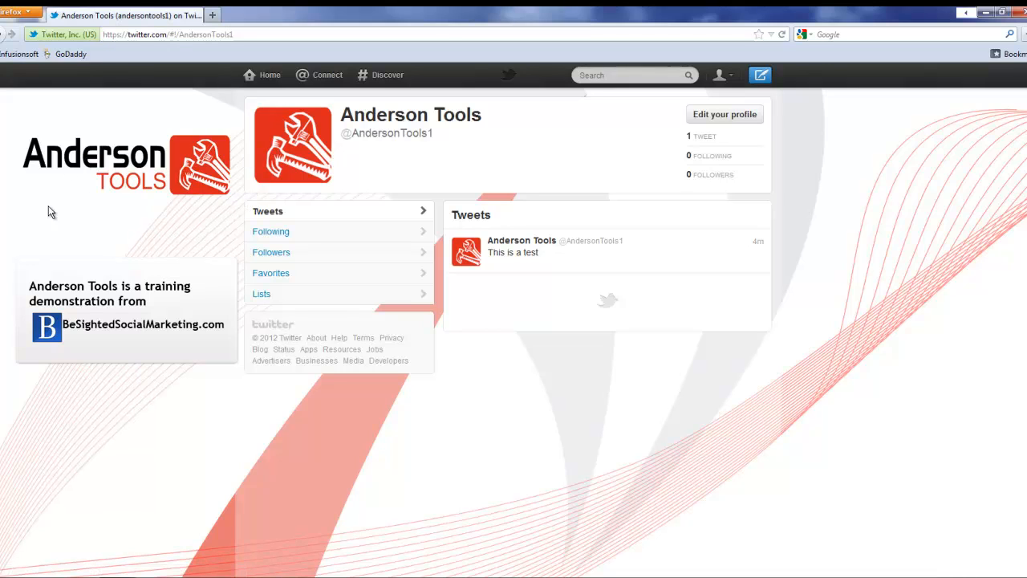
mouse_move(270, 421)
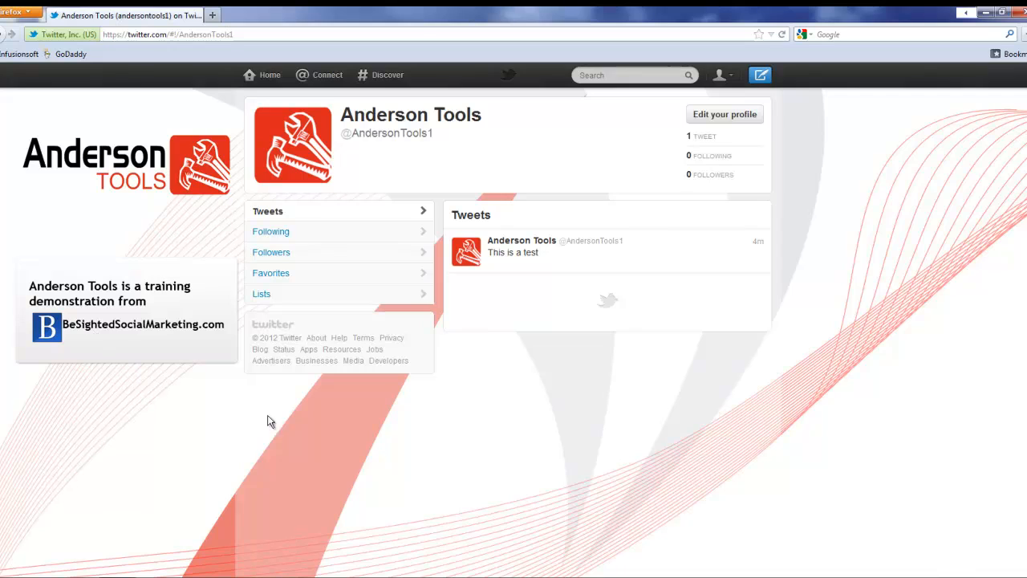
mouse_move(779, 334)
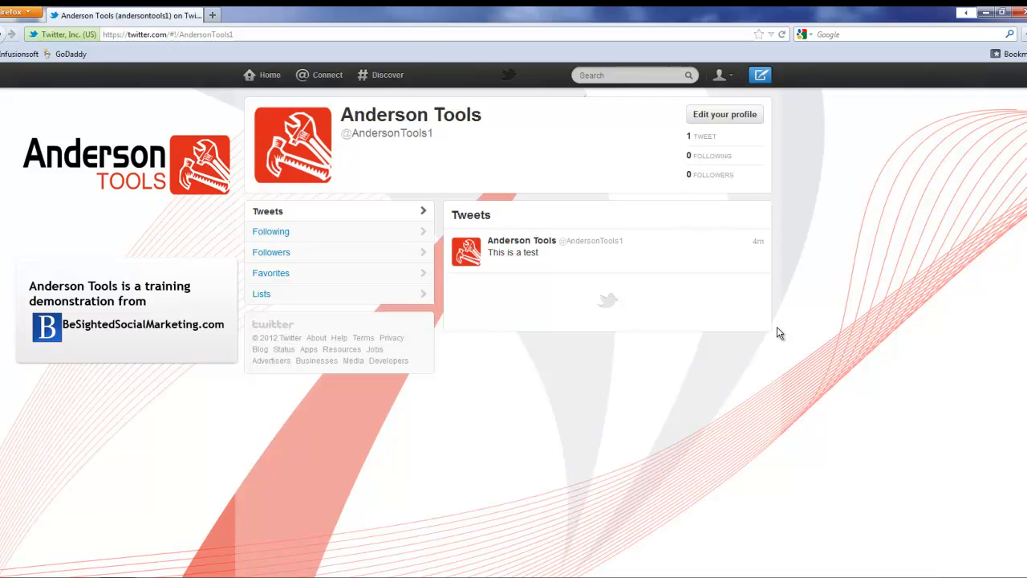
mouse_move(865, 273)
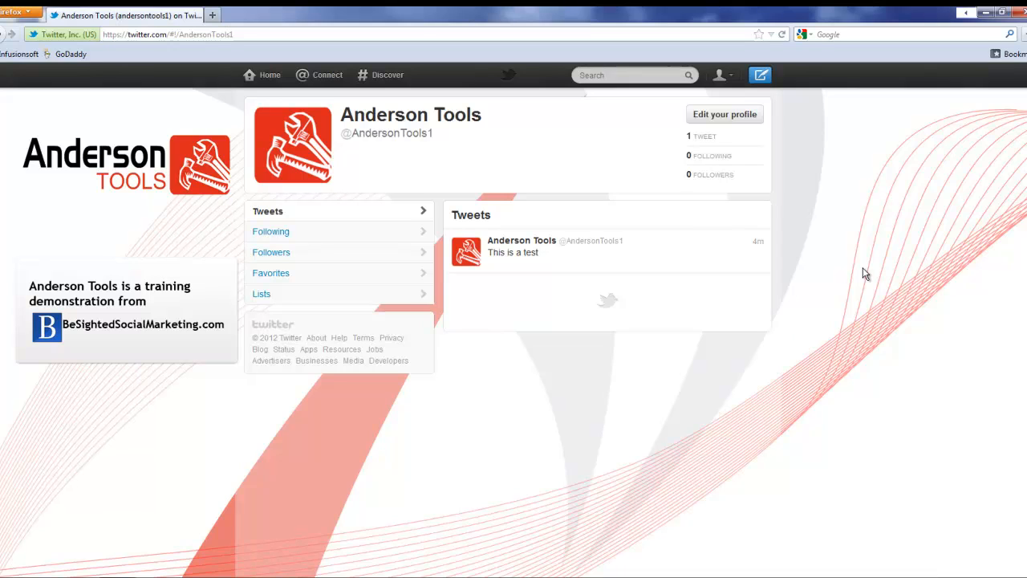
mouse_move(203, 198)
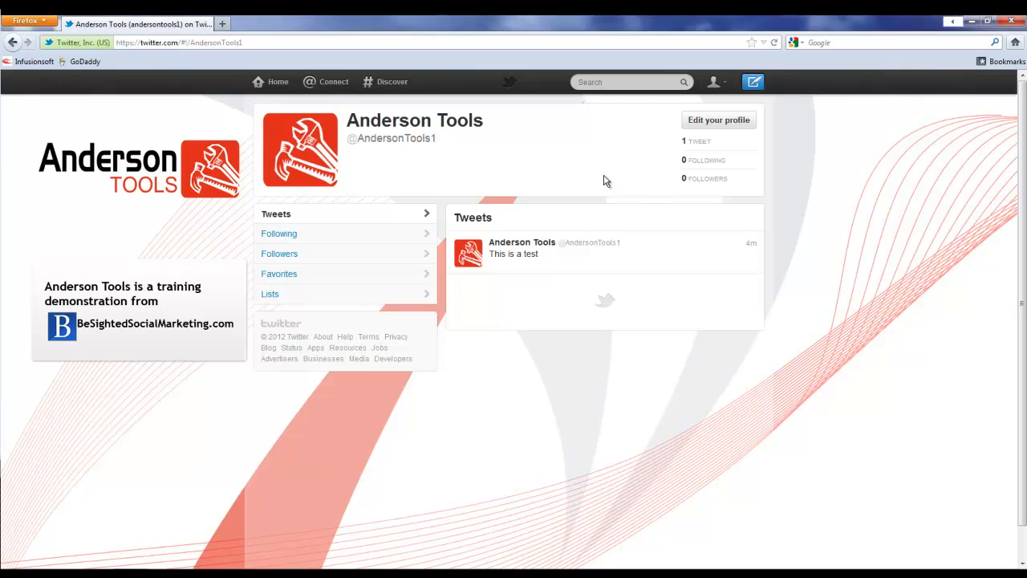
mouse_move(95, 188)
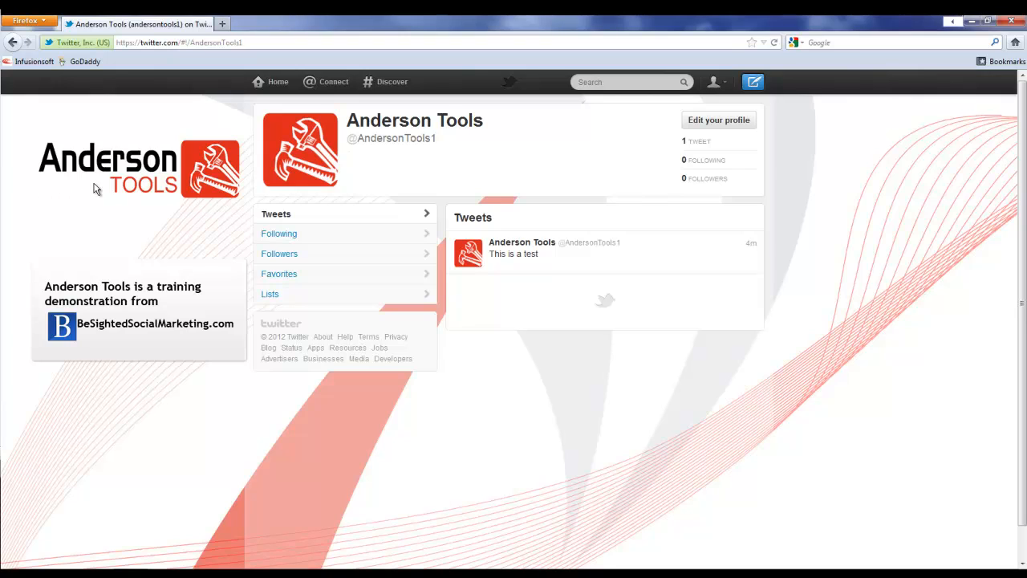
mouse_move(941, 44)
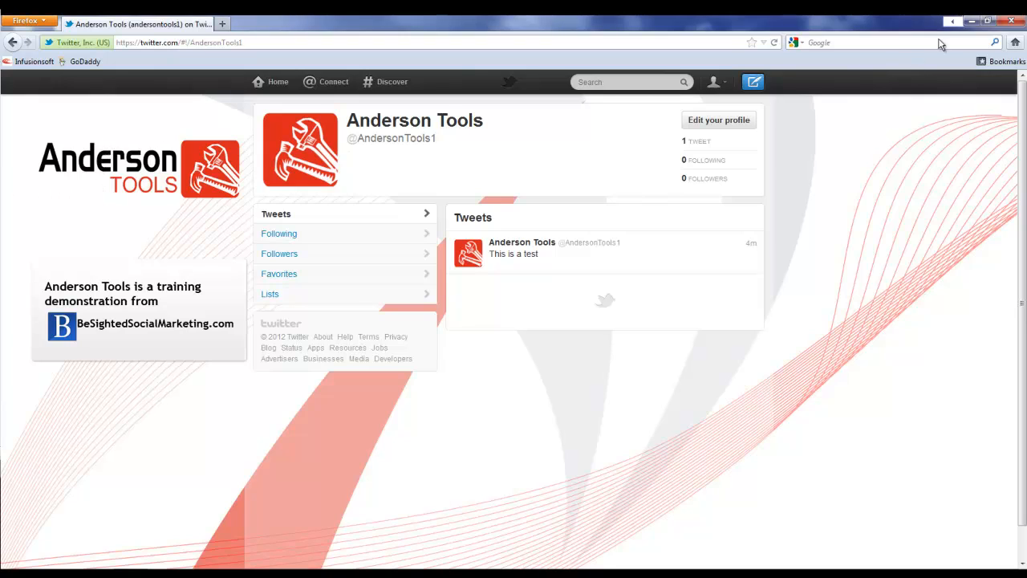
left_click(987, 21)
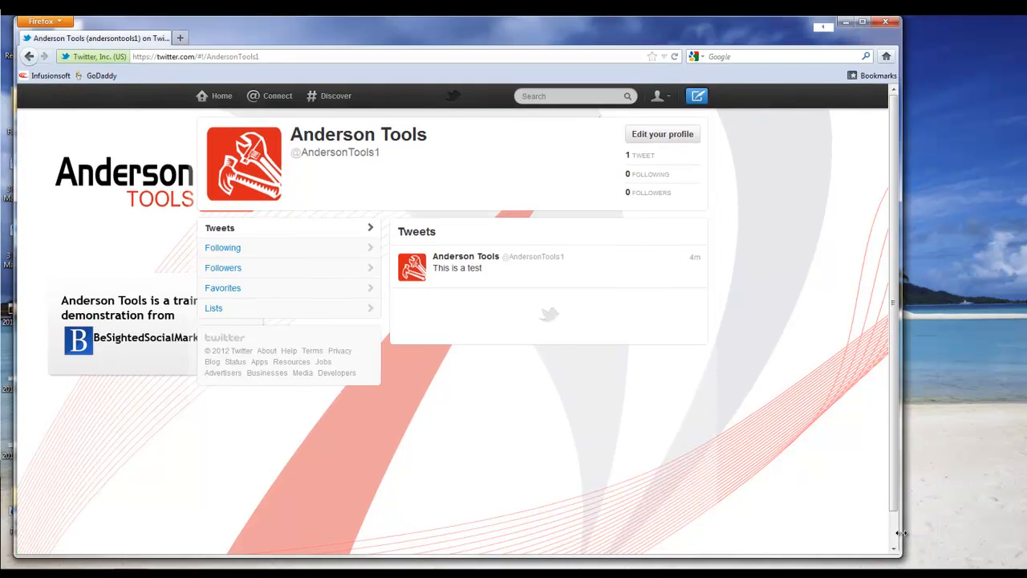
mouse_move(883, 548)
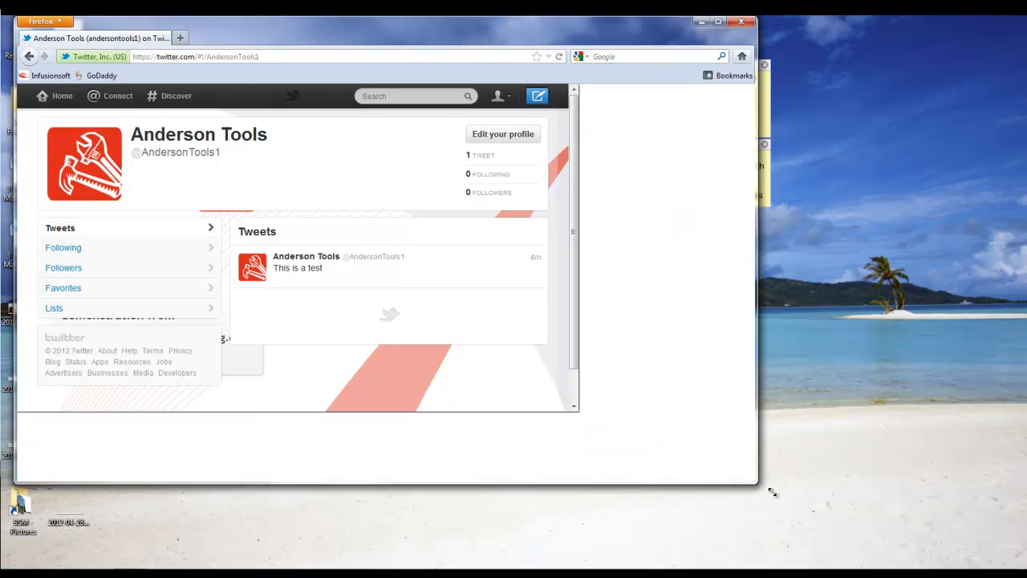
left_click(837, 21)
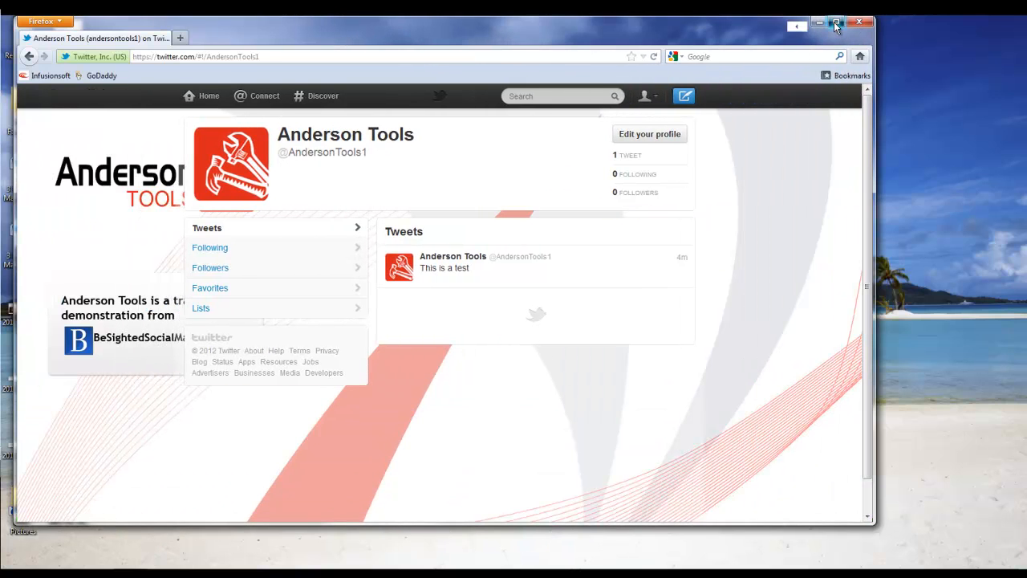
left_click(837, 22)
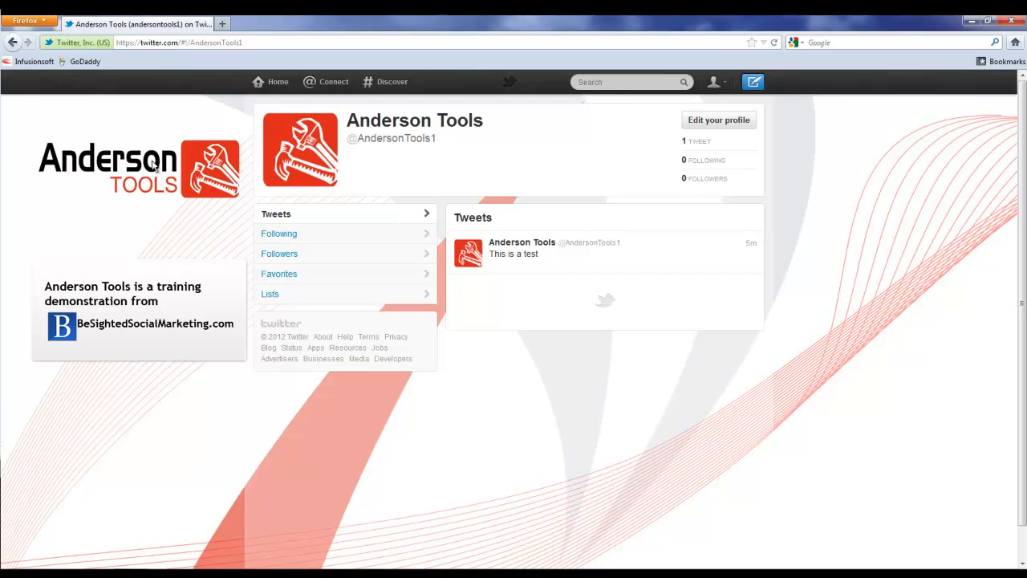
mouse_move(211, 215)
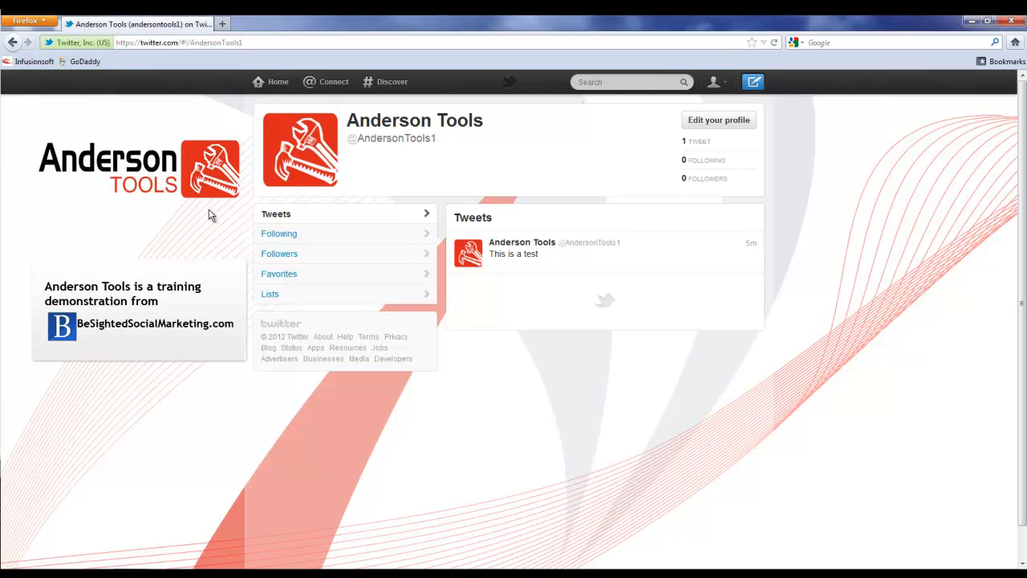
mouse_move(114, 295)
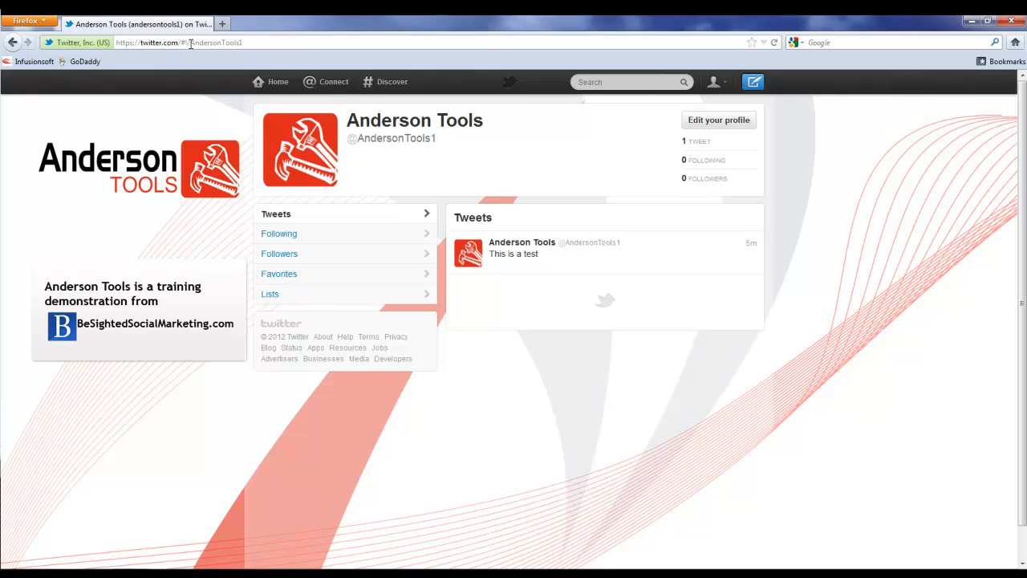
left_click(200, 43)
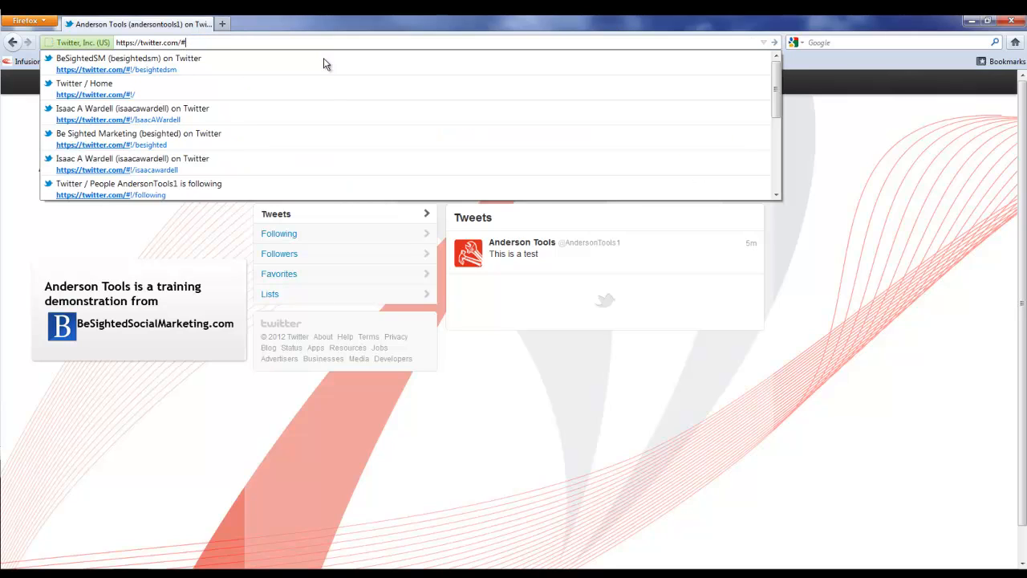
left_click(119, 114)
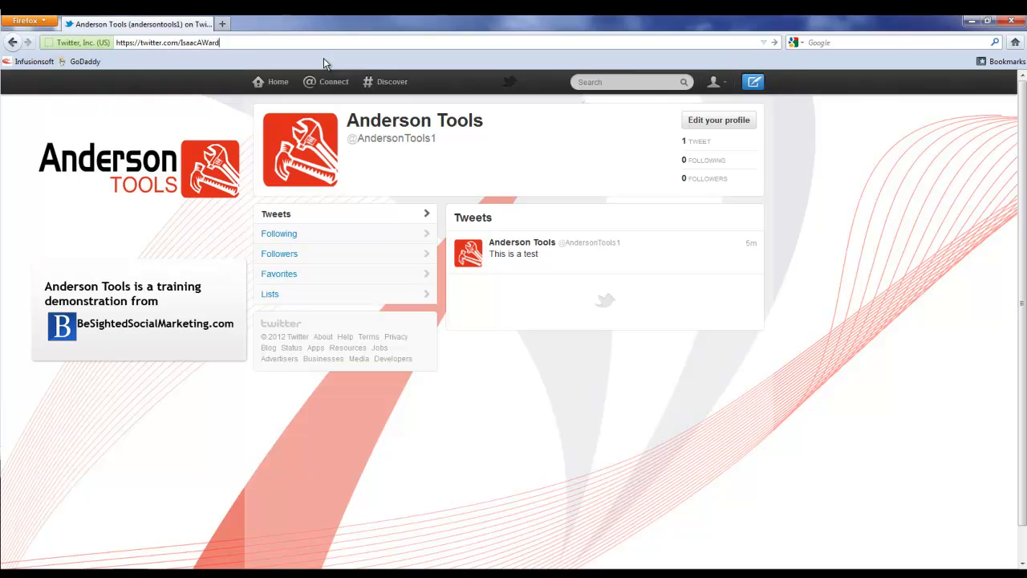
key("Return")
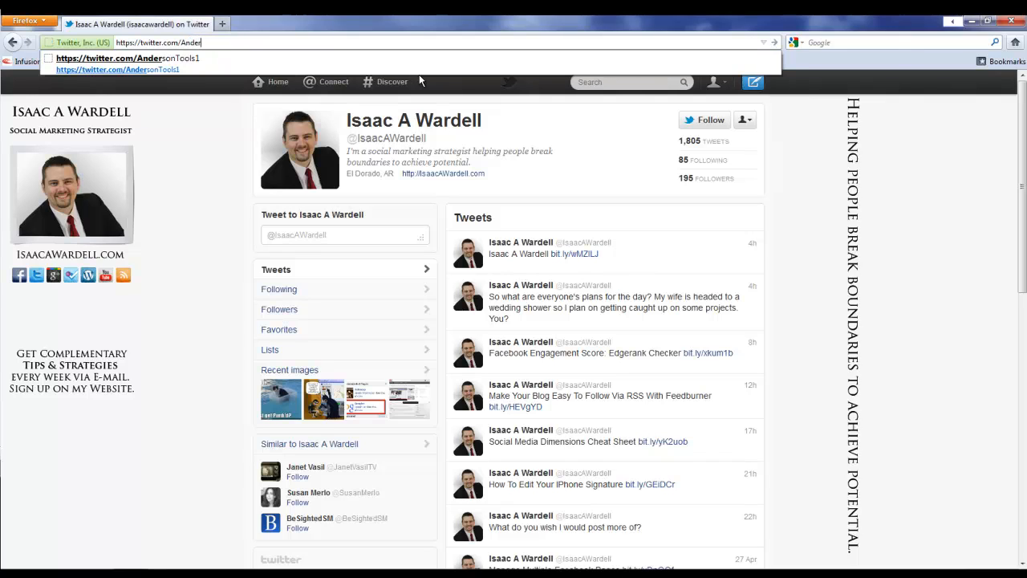
left_click(126, 58)
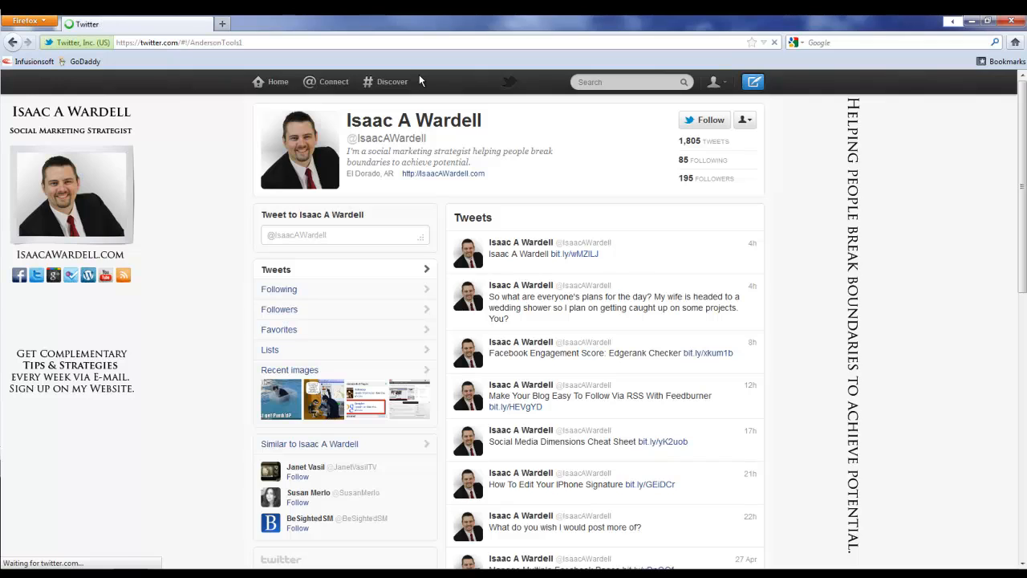